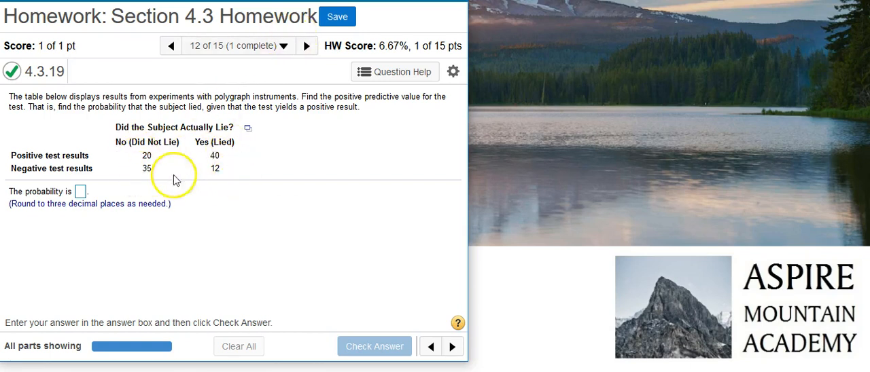
pyautogui.moveTo(234, 182)
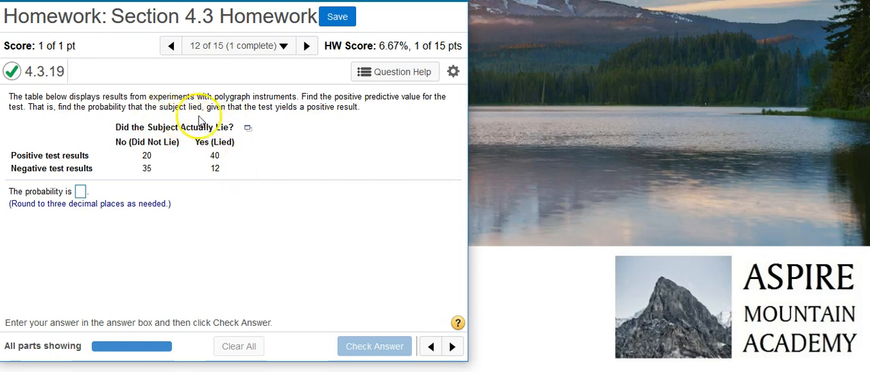
pyautogui.moveTo(339, 126)
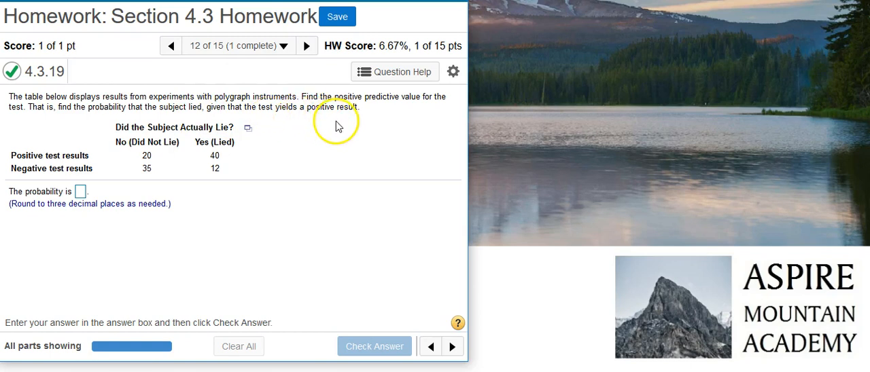
pyautogui.moveTo(272, 185)
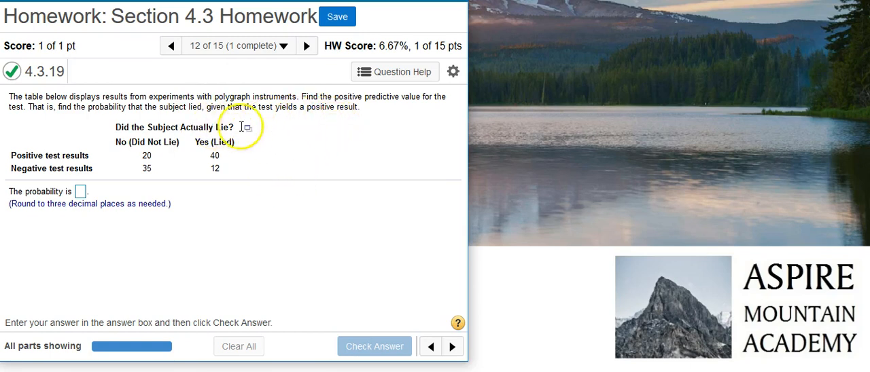
pyautogui.moveTo(228, 184)
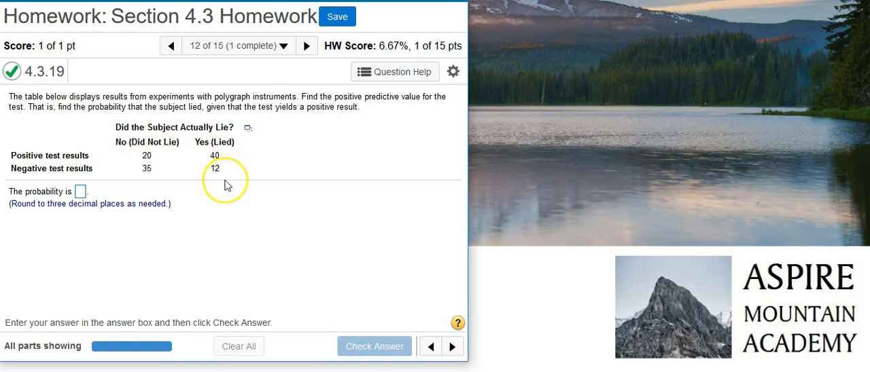
pyautogui.moveTo(228, 184)
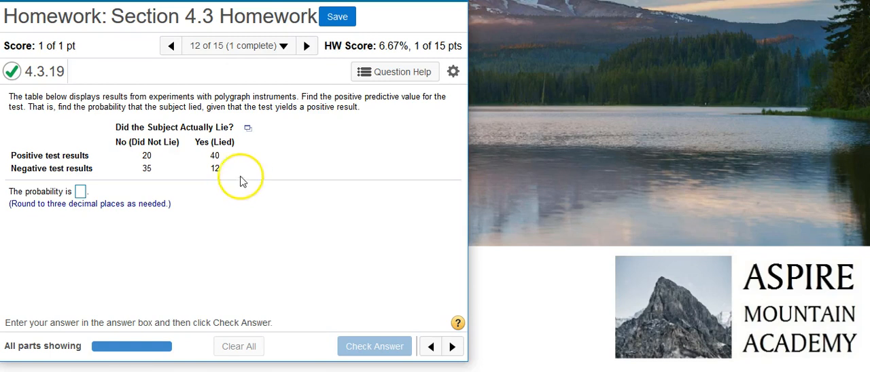
# Step: Bring up the export options for the polygraph data table on question 4.3.19
pyautogui.click(247, 127)
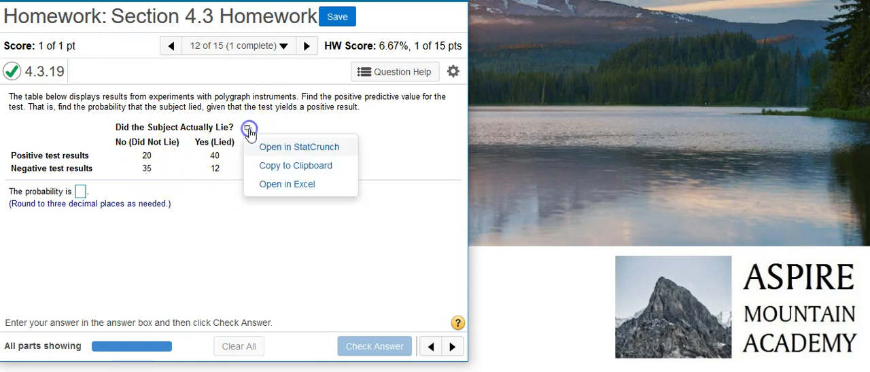
pyautogui.moveTo(337, 155)
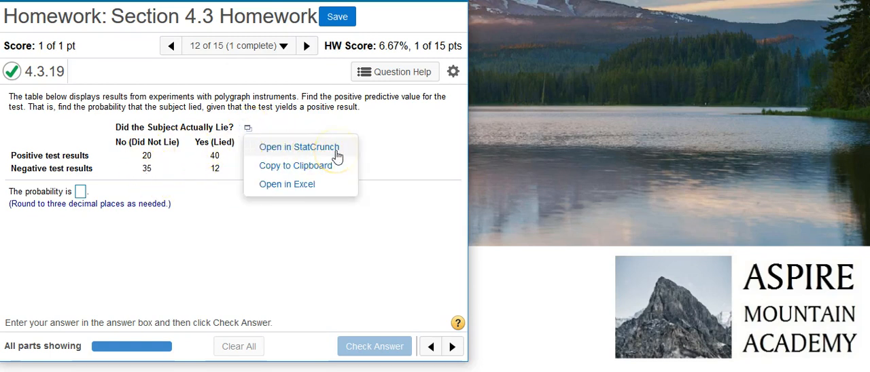
pyautogui.moveTo(323, 185)
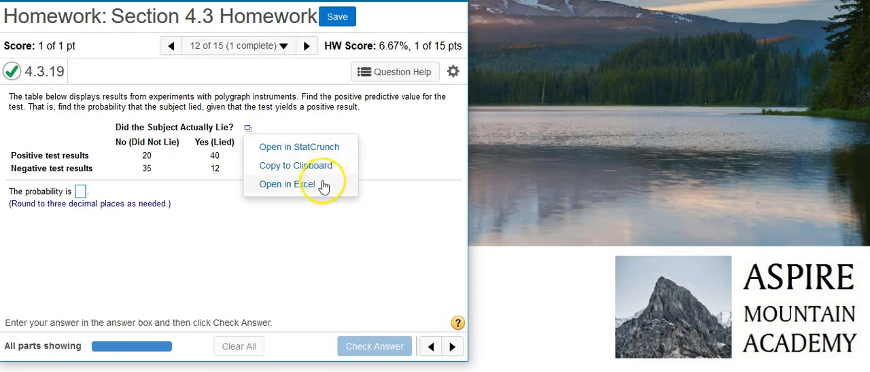
pyautogui.moveTo(314, 190)
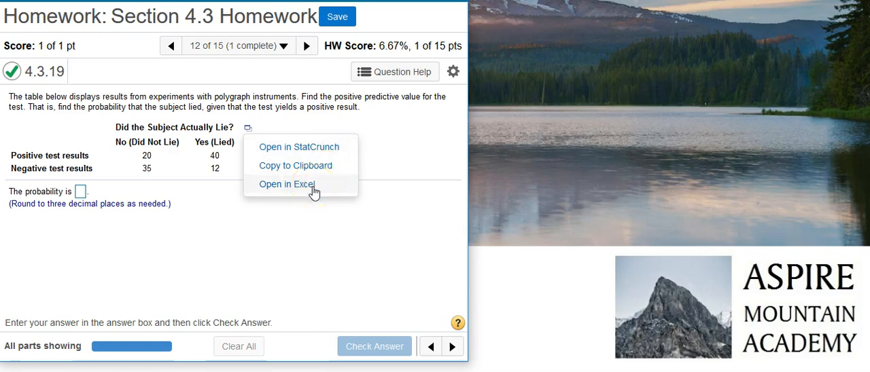
pyautogui.moveTo(369, 255)
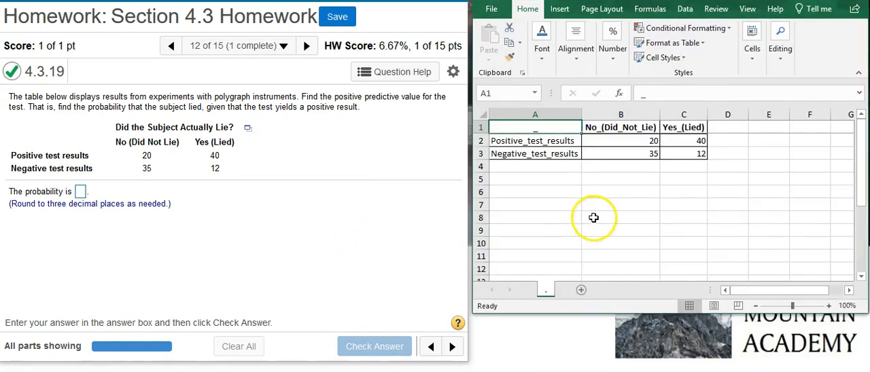
pyautogui.moveTo(661, 158)
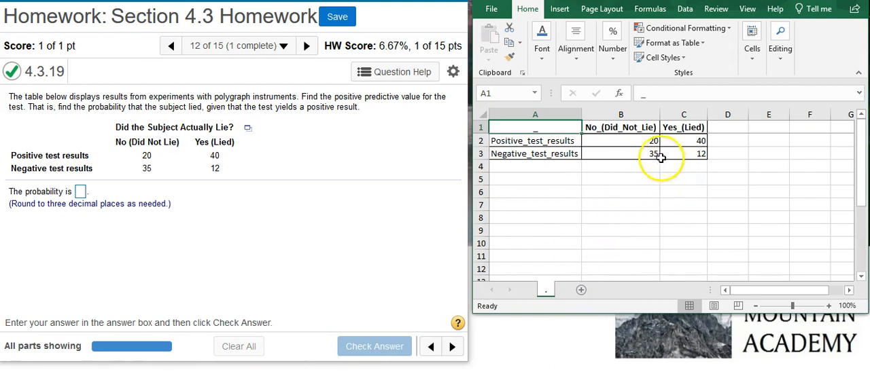
pyautogui.moveTo(310, 185)
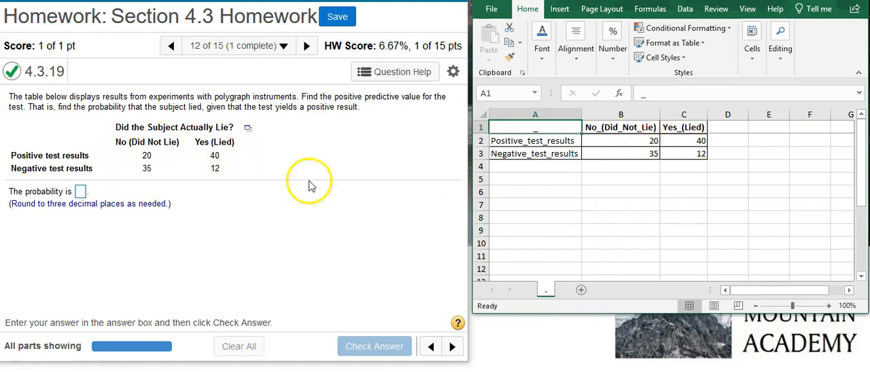
pyautogui.moveTo(647, 182)
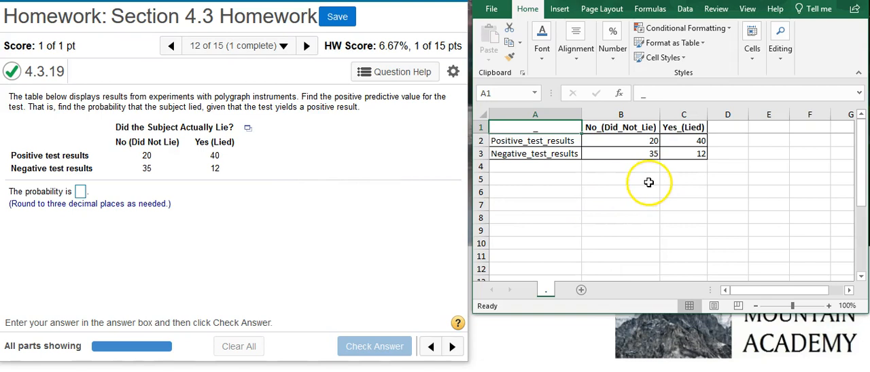
pyautogui.moveTo(649, 177)
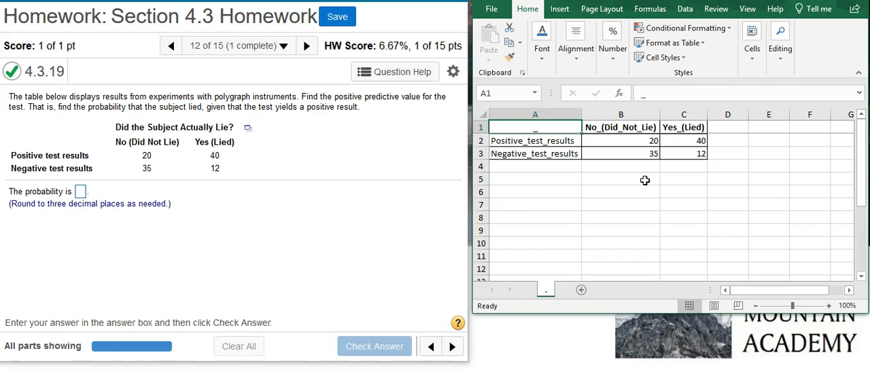
pyautogui.moveTo(658, 177)
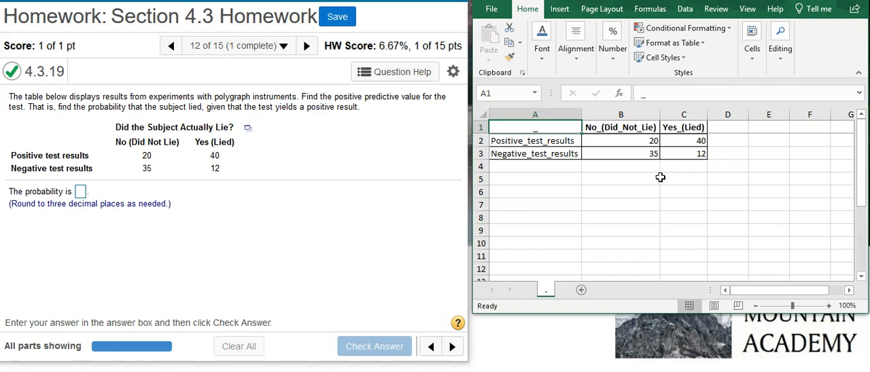
pyautogui.moveTo(671, 177)
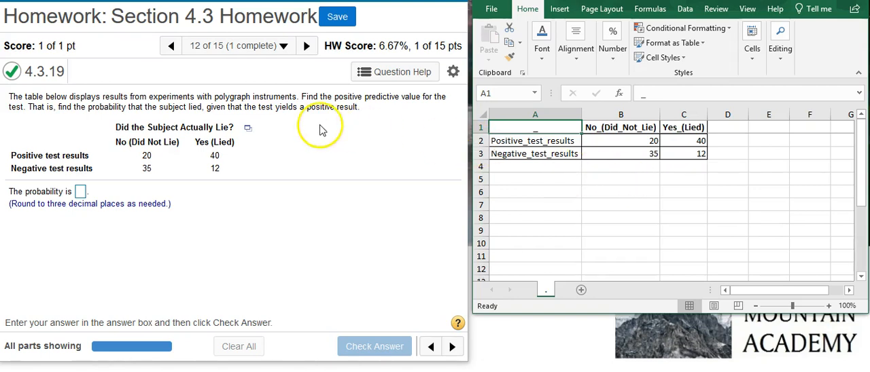
pyautogui.moveTo(732, 169)
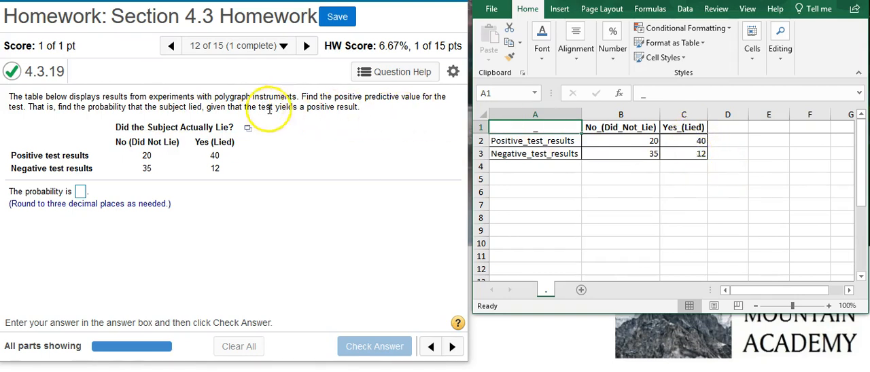
pyautogui.moveTo(455, 129)
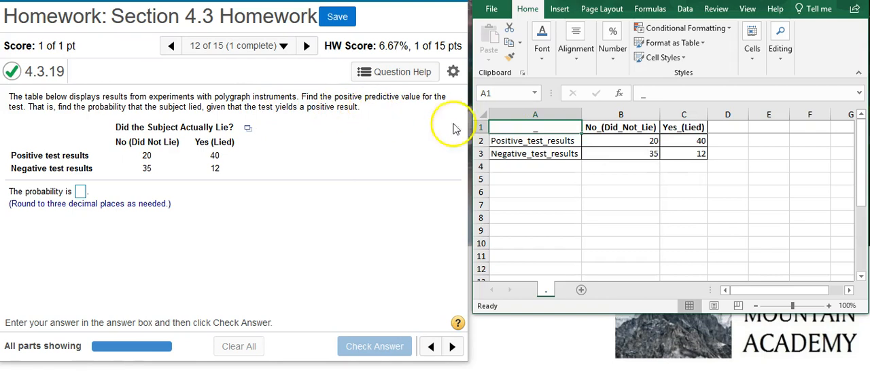
# Step: Review the Yes (Lied) counts of 40 and 12 within the 107-total polygraph table
pyautogui.click(682, 142)
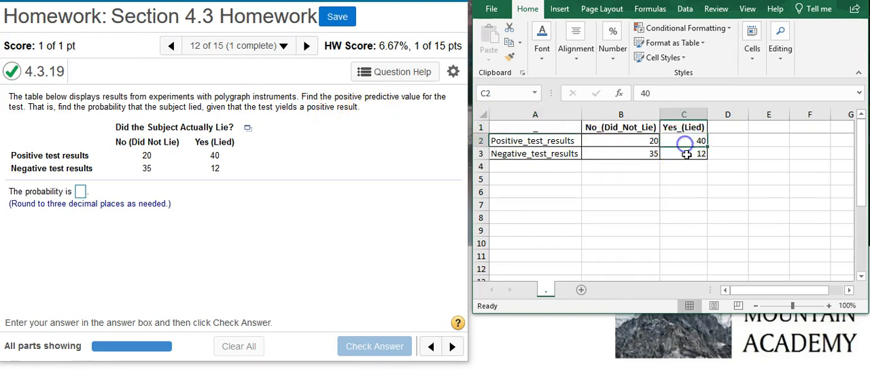
pyautogui.moveTo(693, 181)
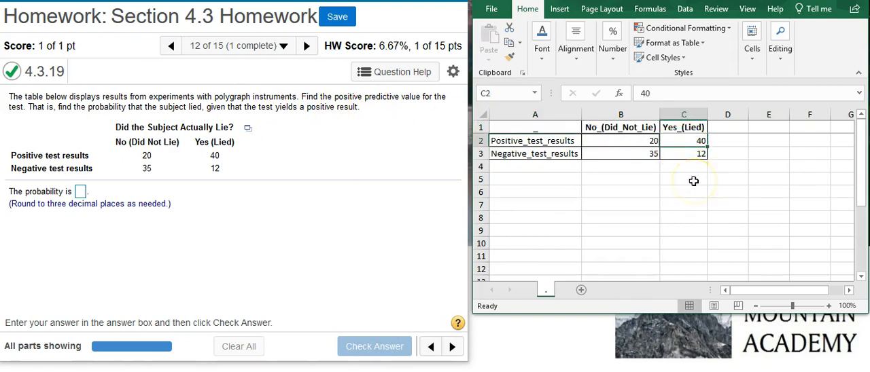
pyautogui.click(683, 152)
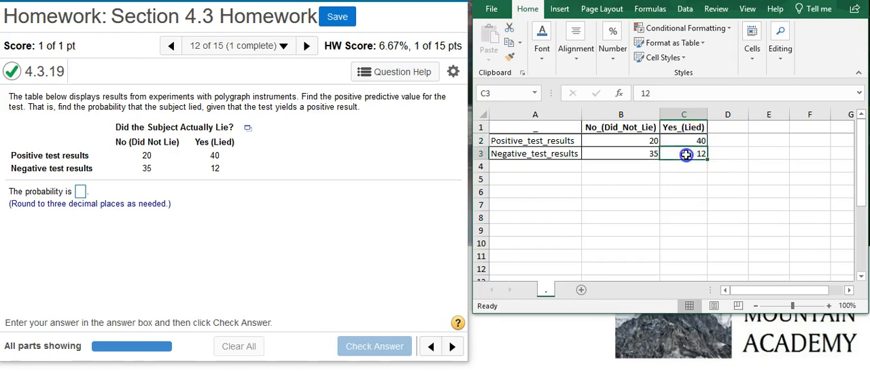
pyautogui.click(683, 141)
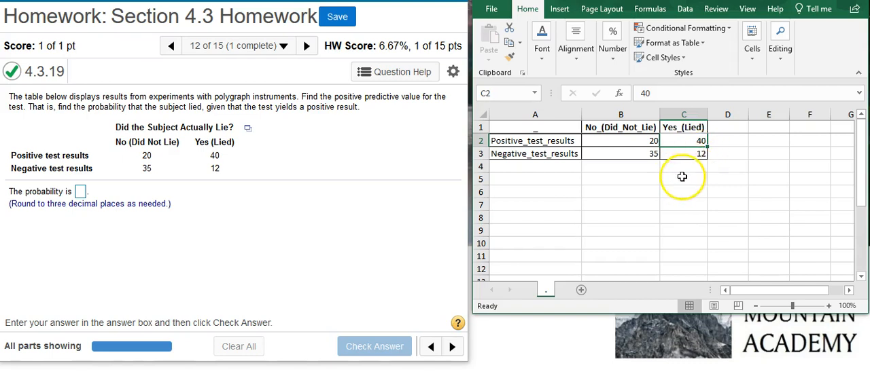
pyautogui.moveTo(633, 191)
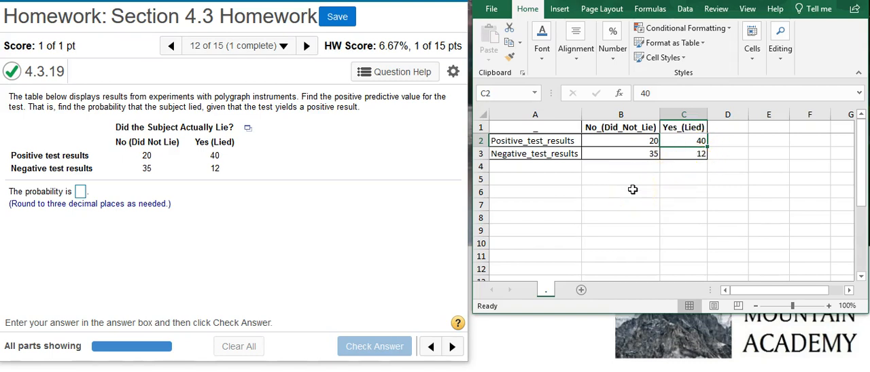
pyautogui.moveTo(662, 172)
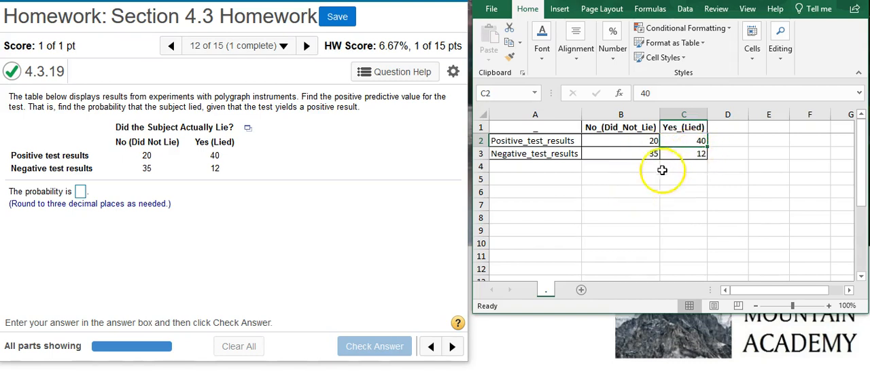
pyautogui.moveTo(639, 145)
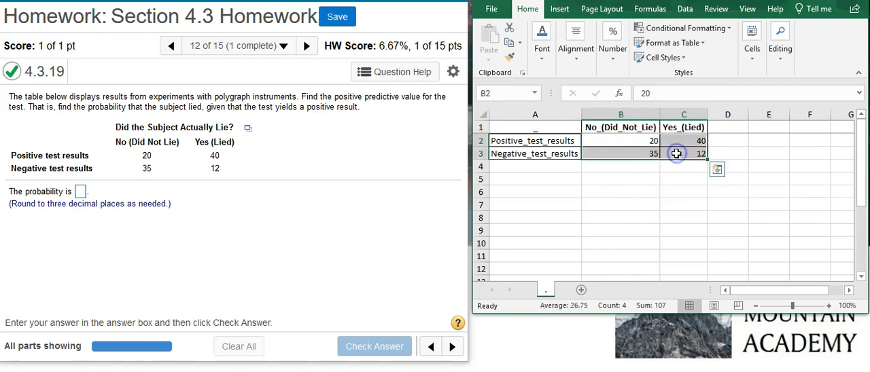
pyautogui.moveTo(656, 305)
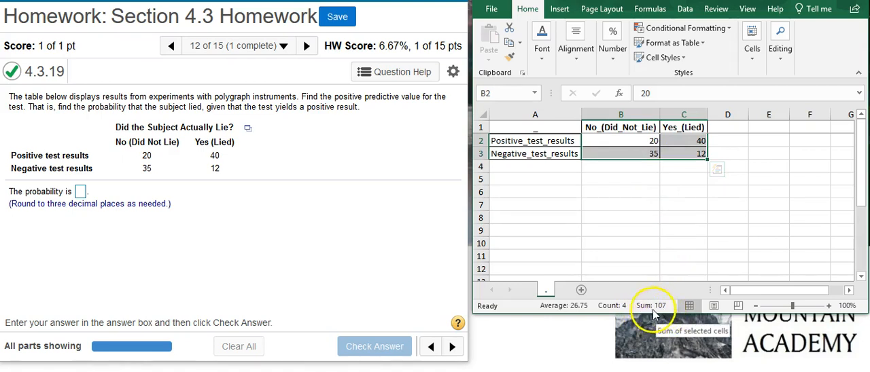
pyautogui.moveTo(652, 244)
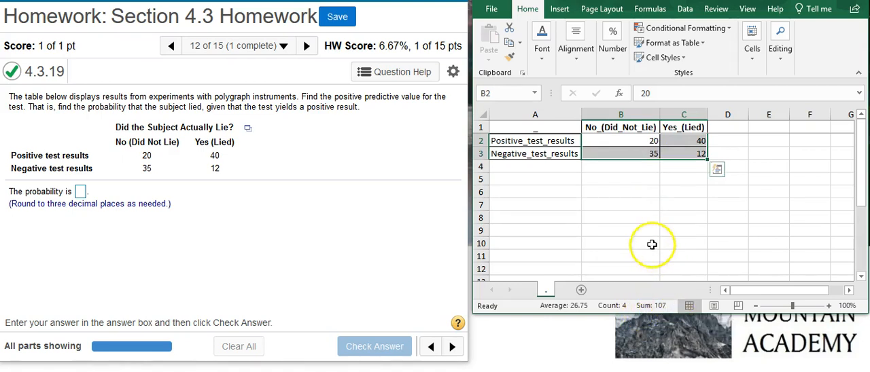
# Step: Enter =40/107 in B5 to get the positive-and-lied share 0.373831776
pyautogui.click(620, 179)
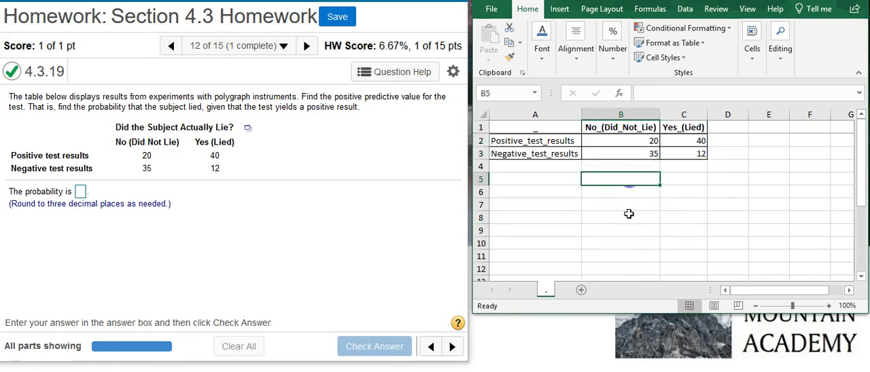
pyautogui.write('=4')
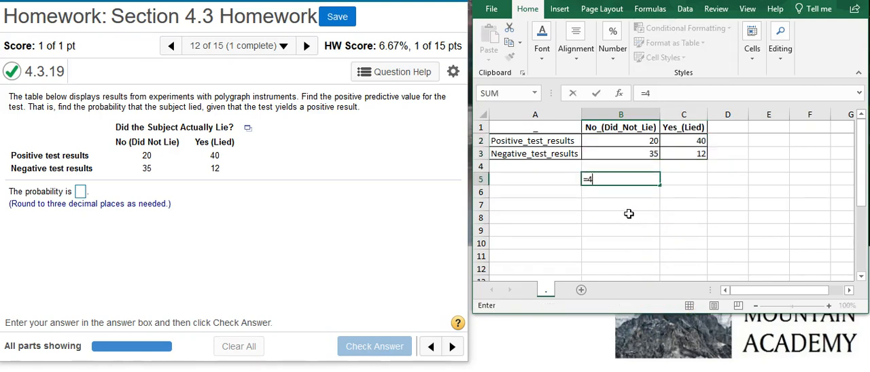
pyautogui.write('0/107')
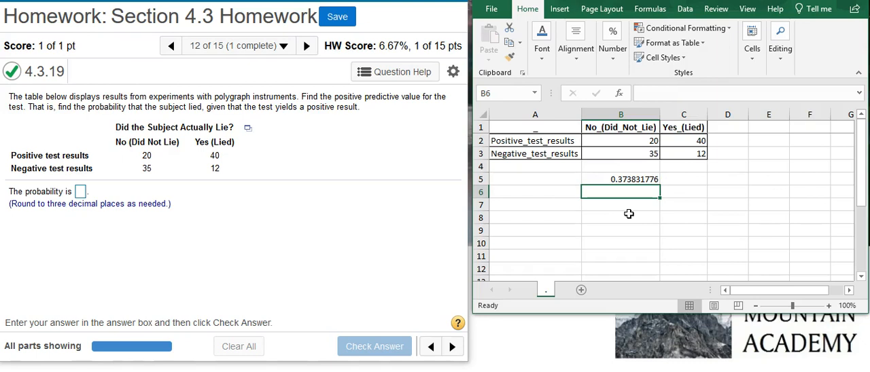
pyautogui.moveTo(674, 182)
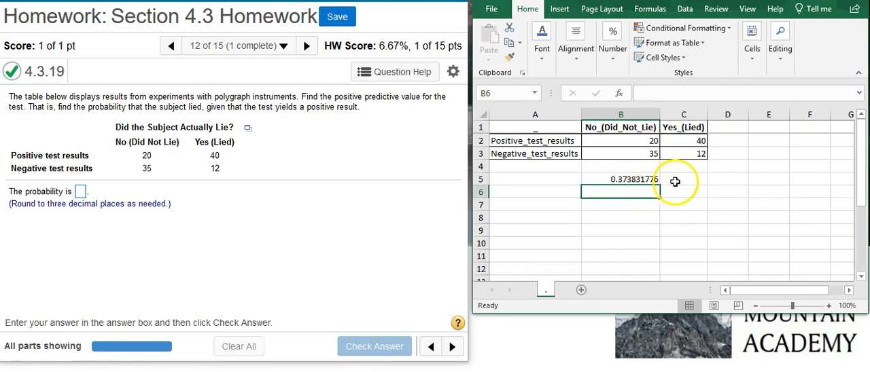
pyautogui.moveTo(438, 143)
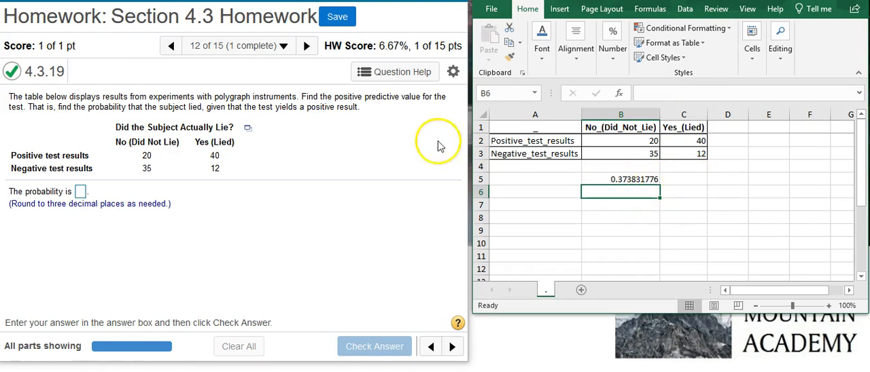
pyautogui.moveTo(265, 115)
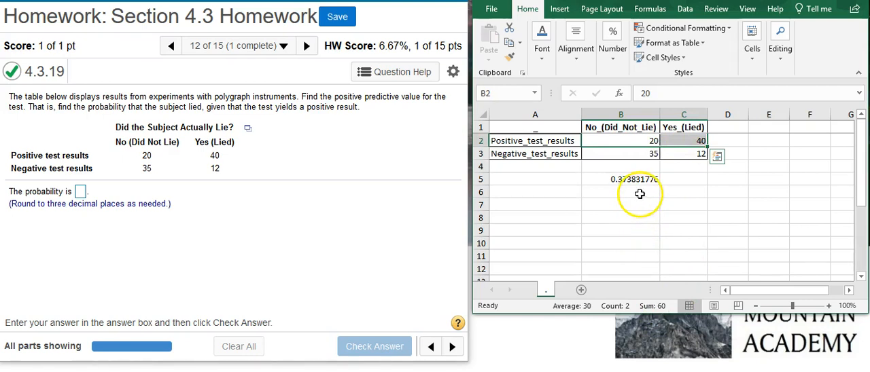
# Step: Enter =60/107 in B6 for the positive-result proportion 0.560747664, then ready B7
pyautogui.click(620, 192)
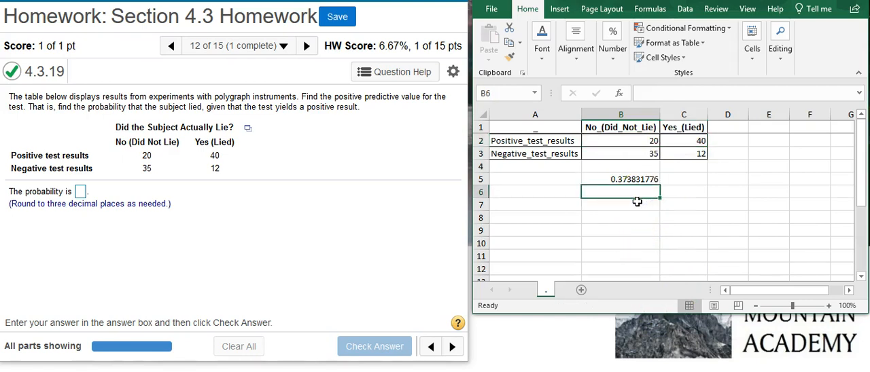
pyautogui.write('=60/')
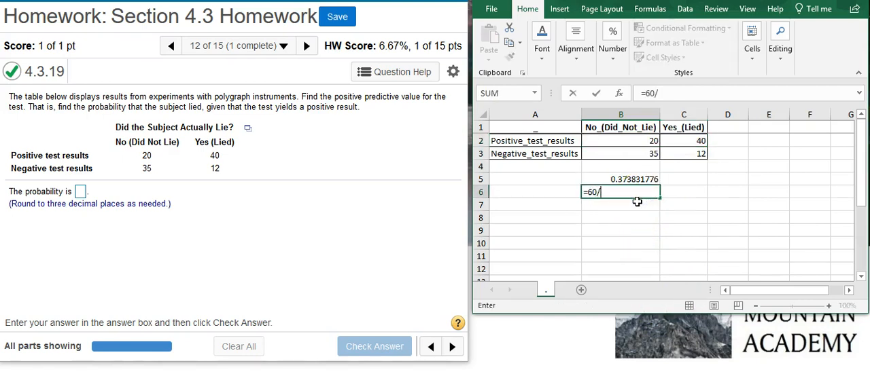
pyautogui.press('Return')
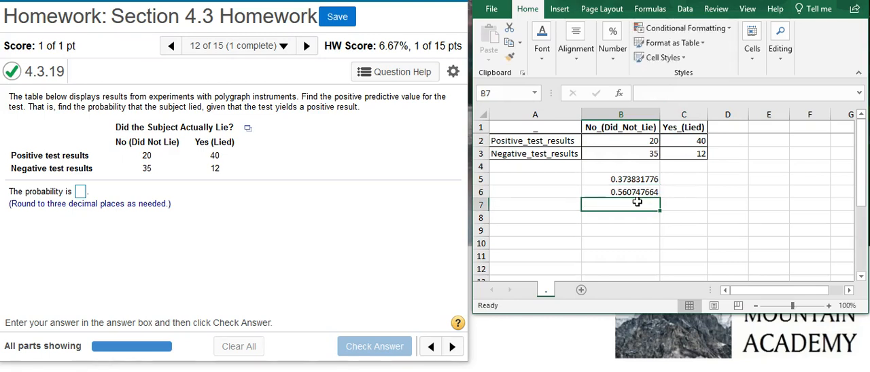
pyautogui.click(620, 179)
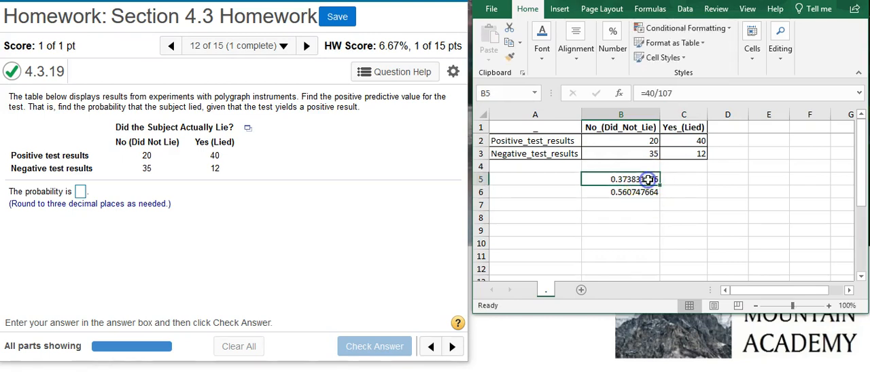
pyautogui.click(619, 191)
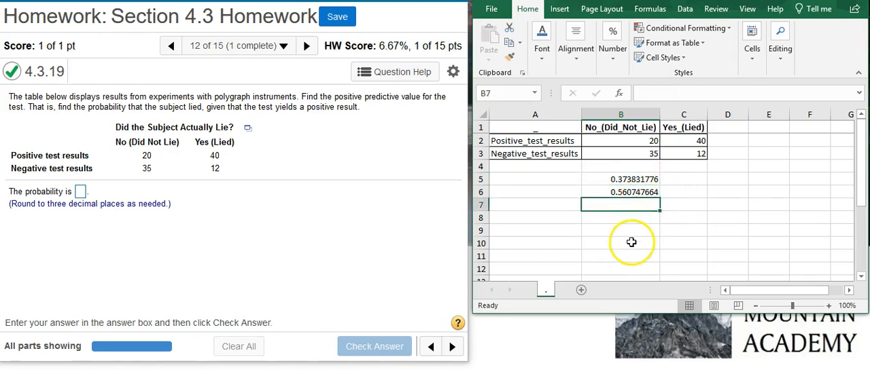
pyautogui.write('=')
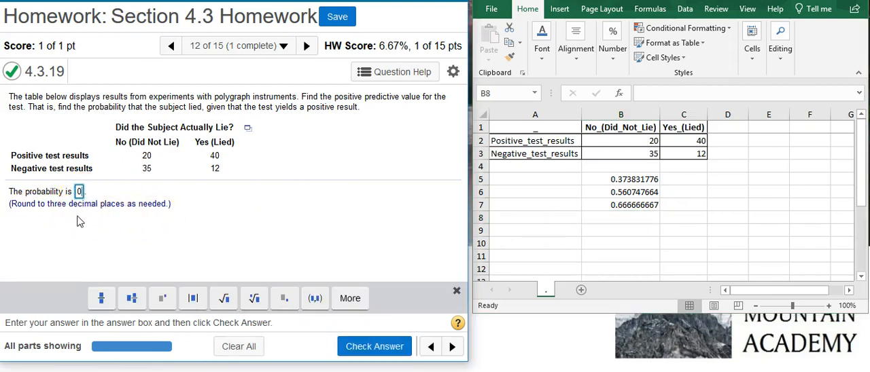
# Step: Submit 0.667 as the probability and get the Well done! confirmation
pyautogui.write('0.667')
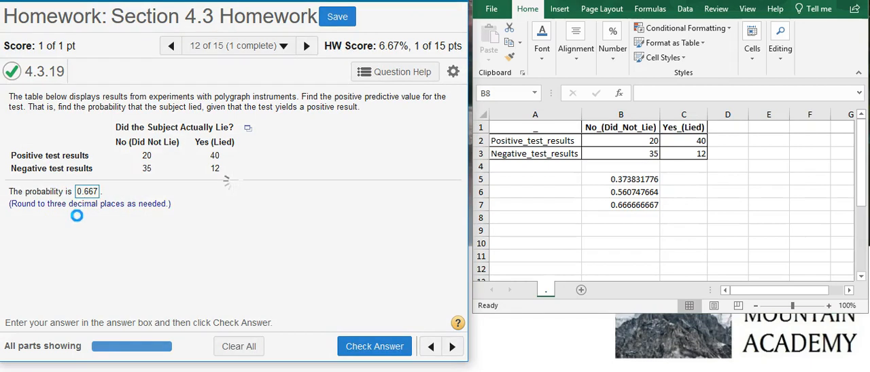
pyautogui.click(374, 347)
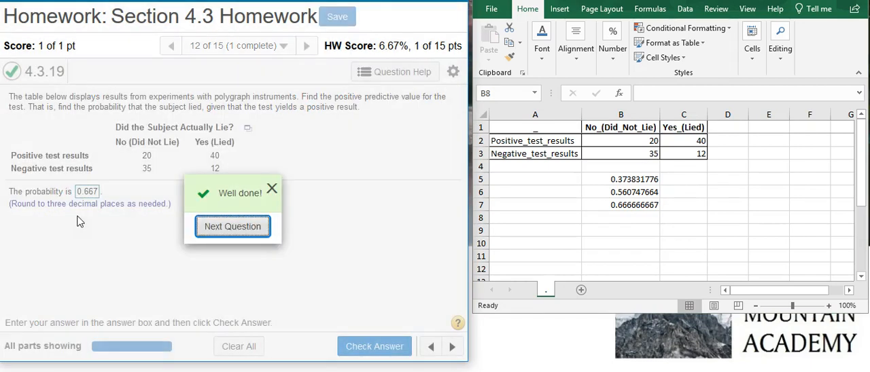
pyautogui.moveTo(147, 170)
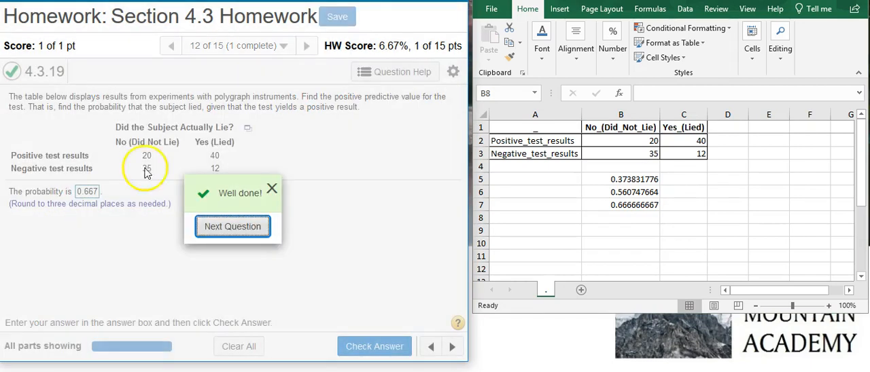